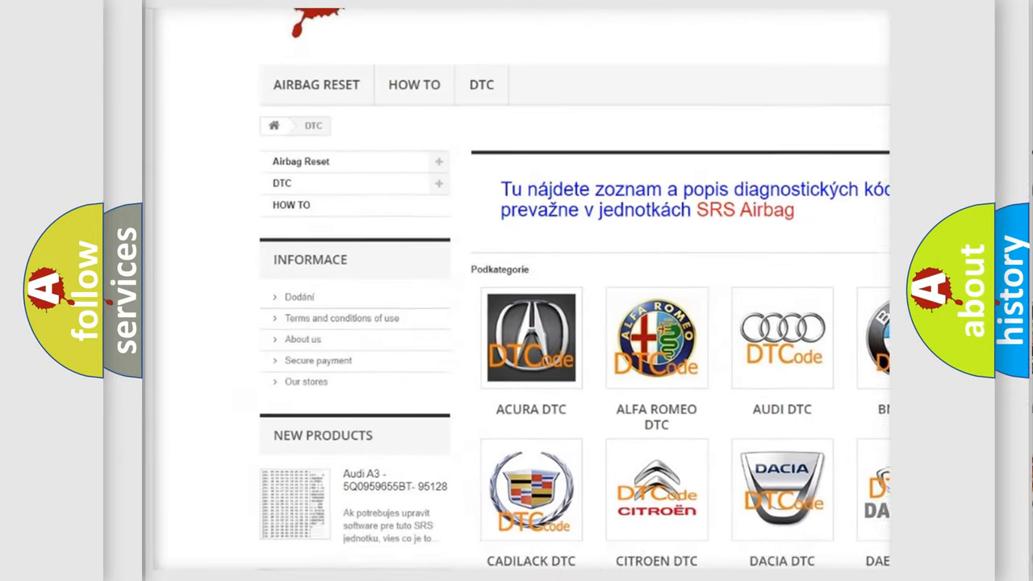
scroll("down", 3)
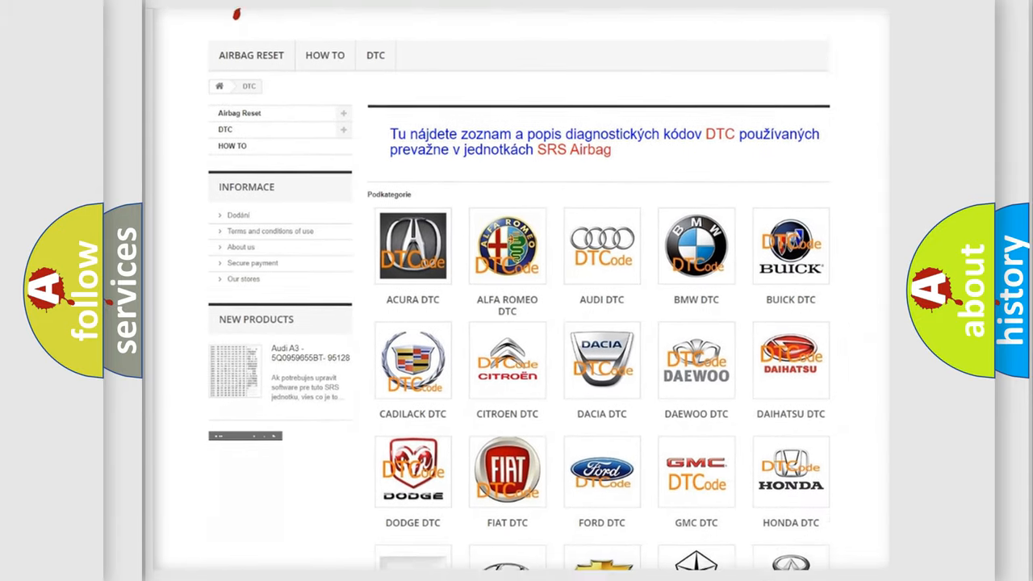
scroll("down", 3)
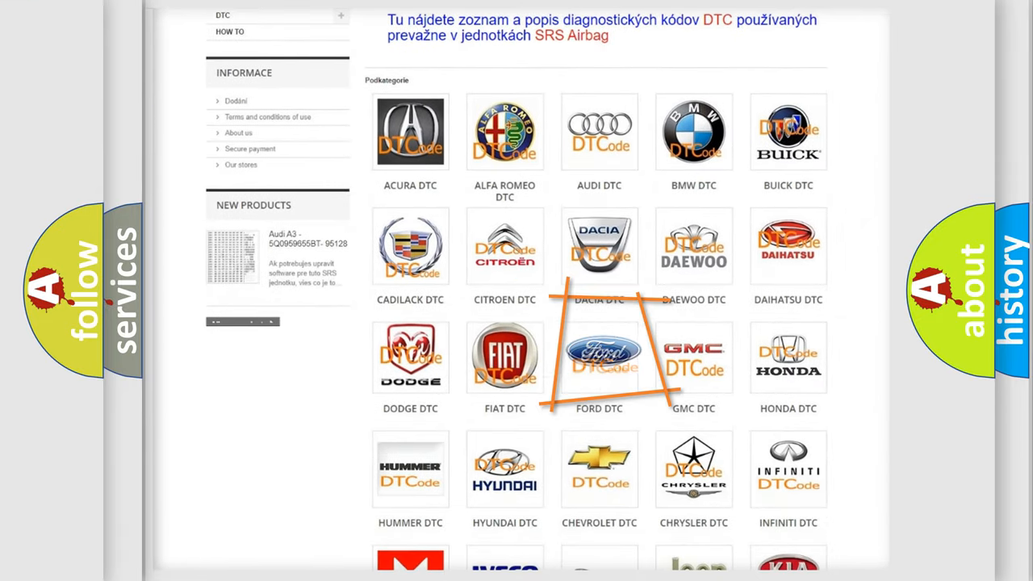